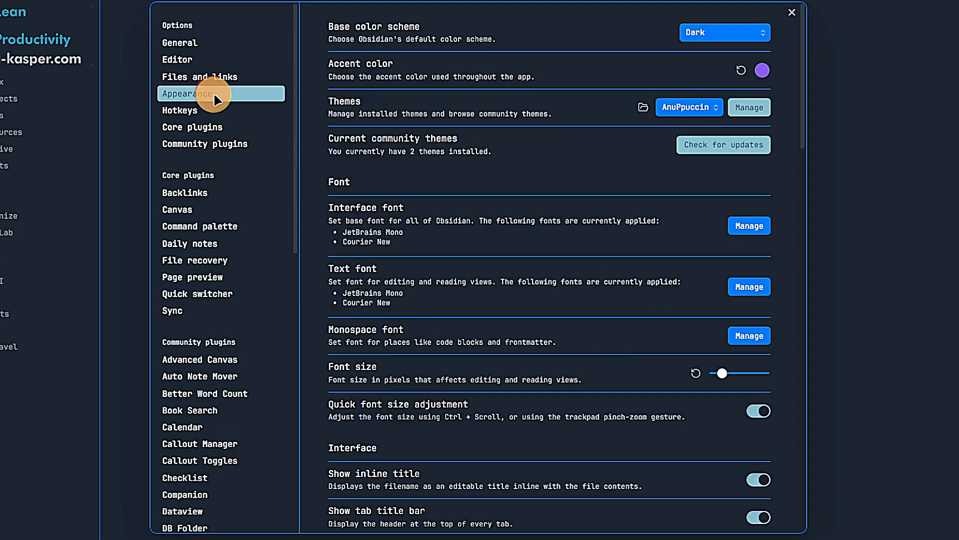
# Scroll the Appearance settings down to the CSS snippets section.
pyautogui.scroll(-3)
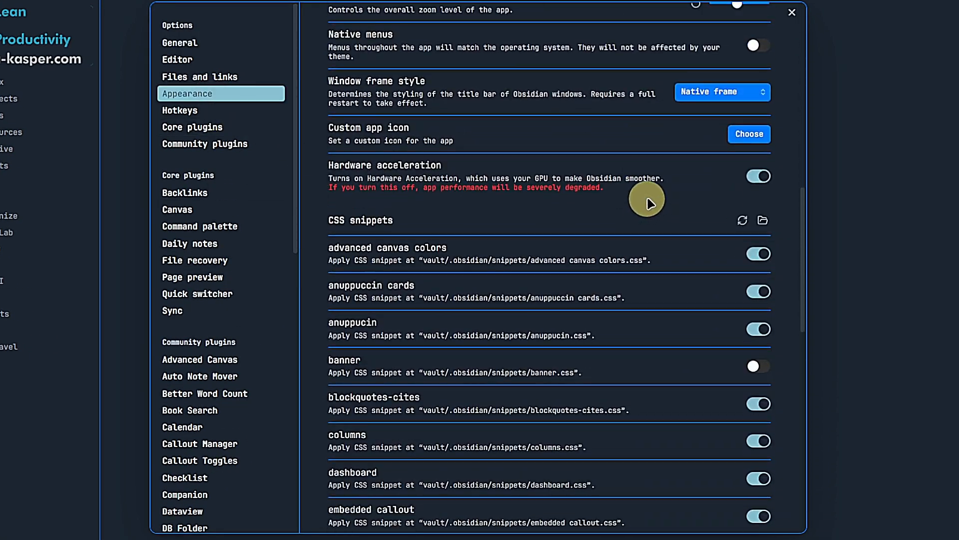
pyautogui.scroll(-3)
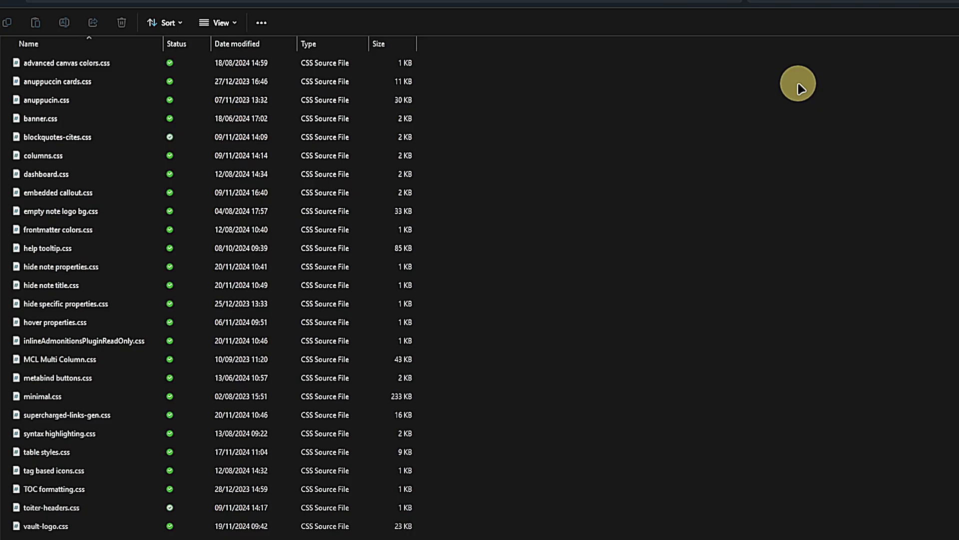
# Select columns.css in the snippets folder and launch it in the code editor.
pyautogui.click(43, 156)
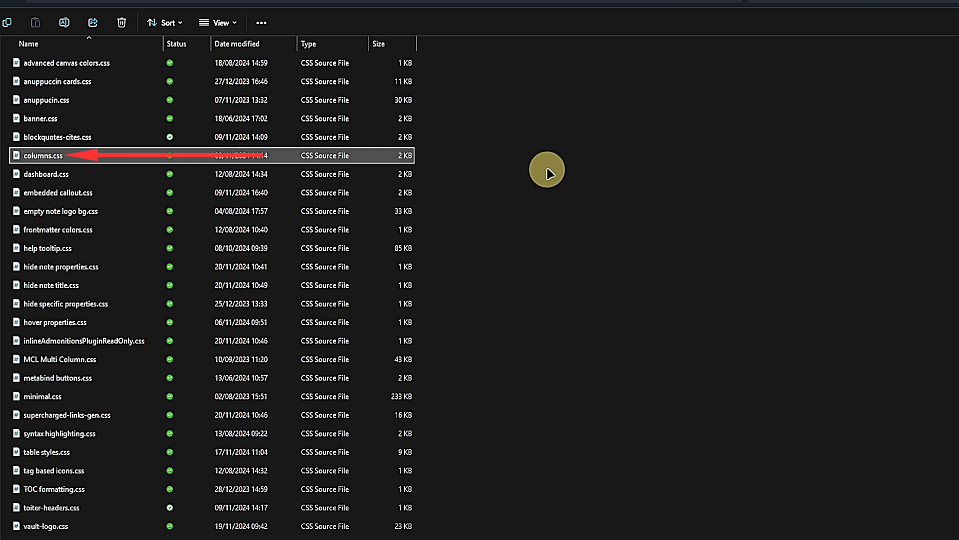
pyautogui.doubleClick(40, 156)
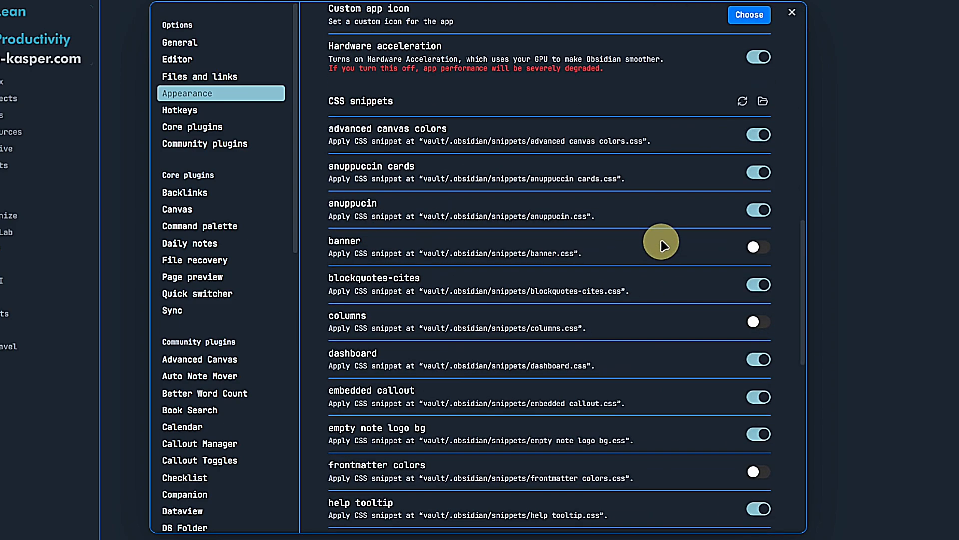
pyautogui.scroll(-3)
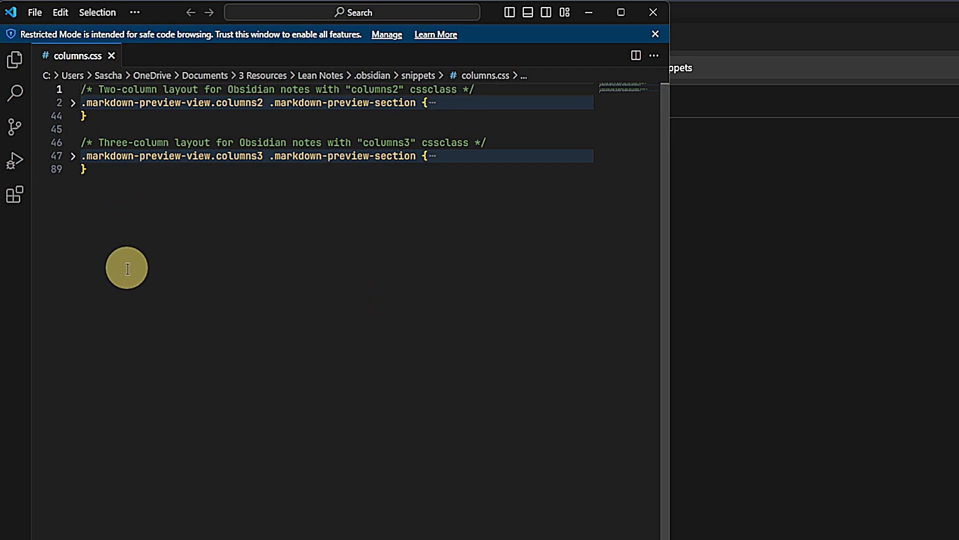
# View columns.css in VS Code with its columns2 and columns3 rule blocks.
pyautogui.click(73, 107)
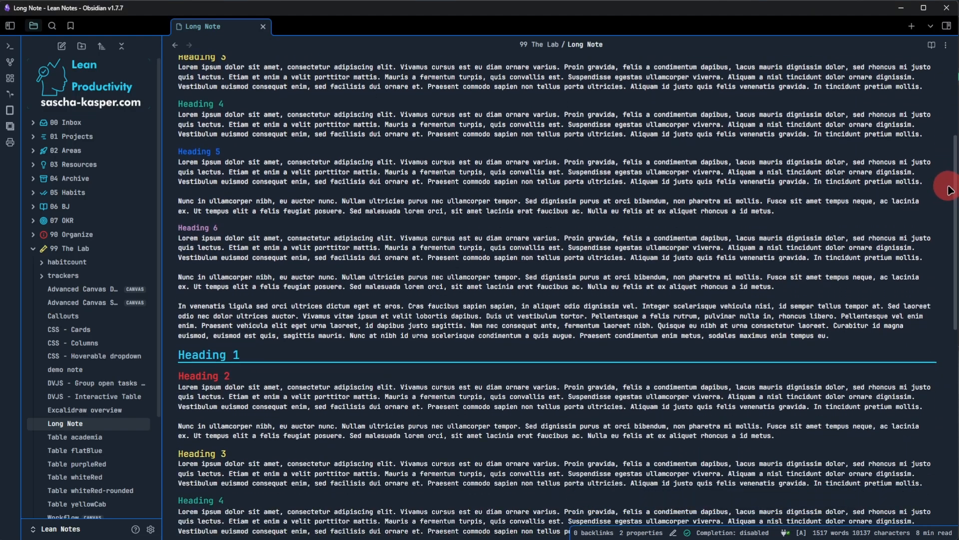
# Add a new property to Long Note and pick cssclasses as its name.
pyautogui.scroll(-3)
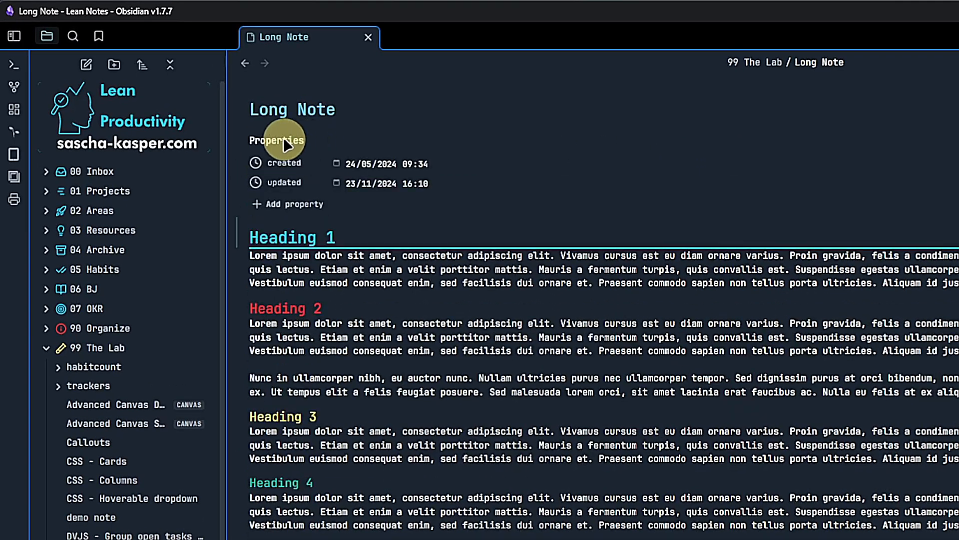
pyautogui.moveTo(489, 204)
pyautogui.write('css')
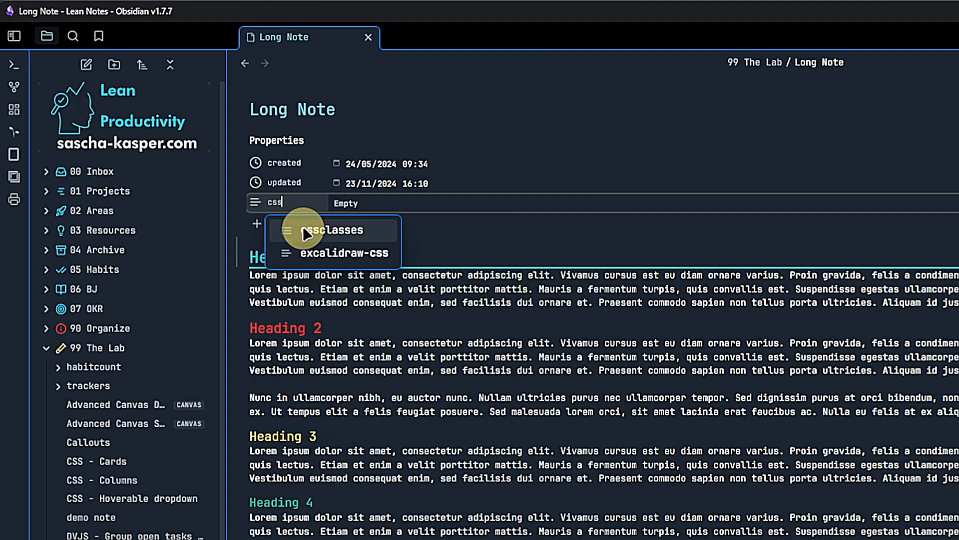
pyautogui.click(341, 230)
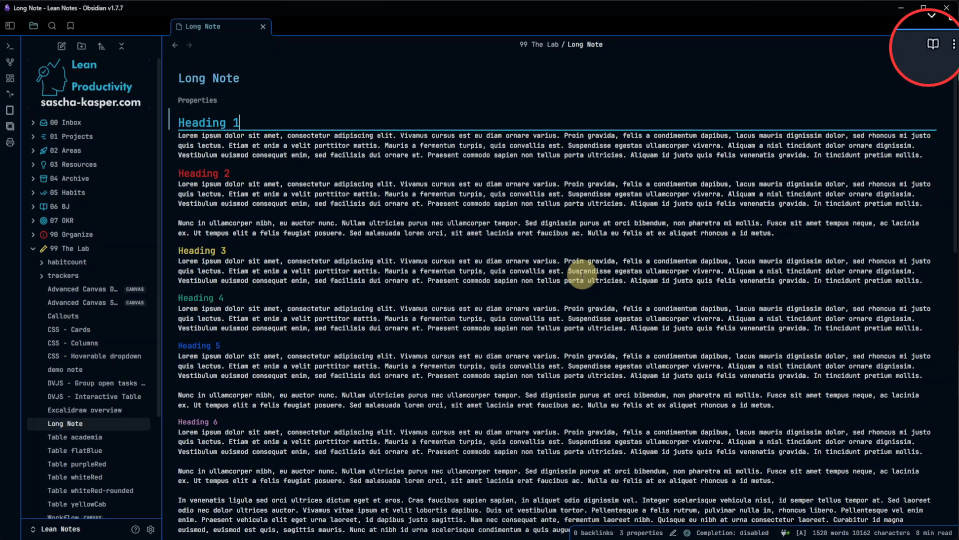
# Give cssclasses the value columns2 and check the two-column layout in Reading view.
pyautogui.press('ctrl+e')
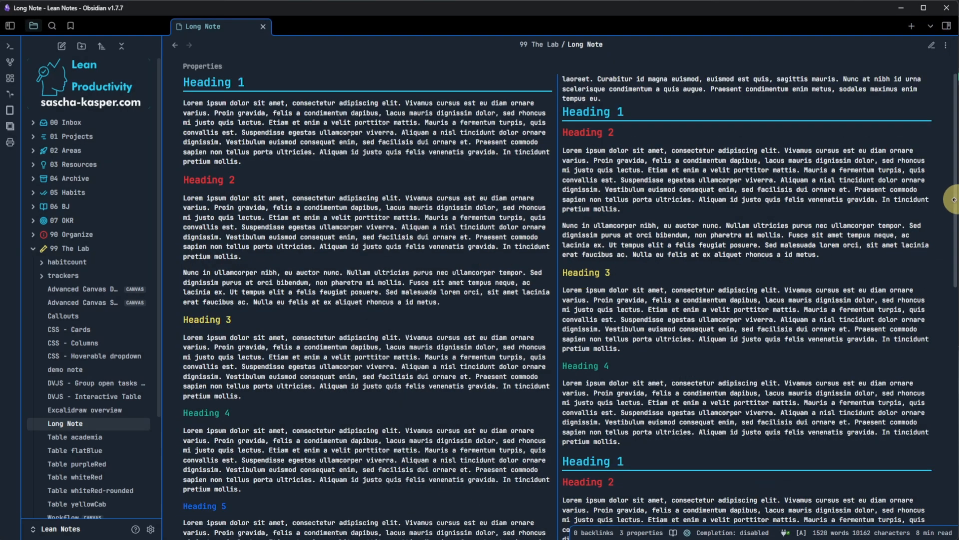
pyautogui.scroll(-3)
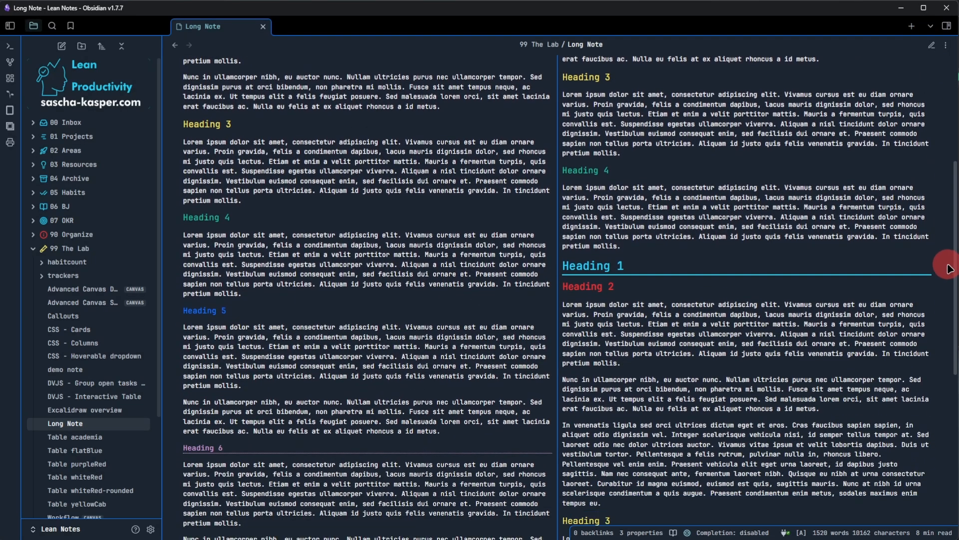
pyautogui.scroll(-3)
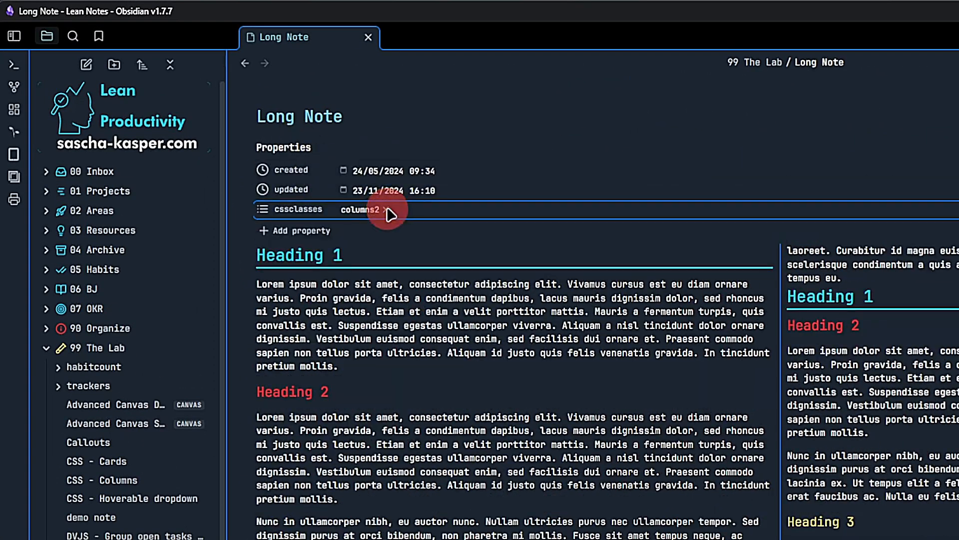
pyautogui.write('c')
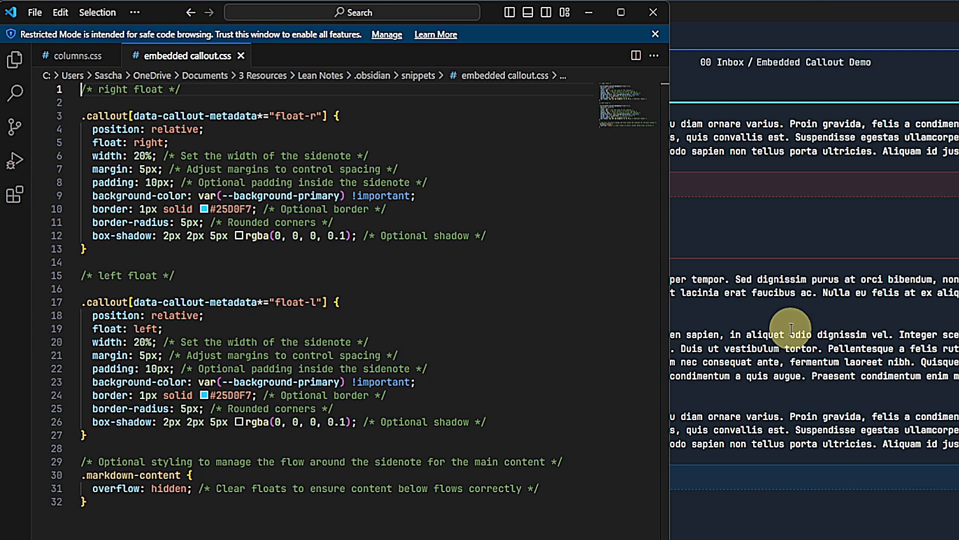
pyautogui.moveTo(846, 149)
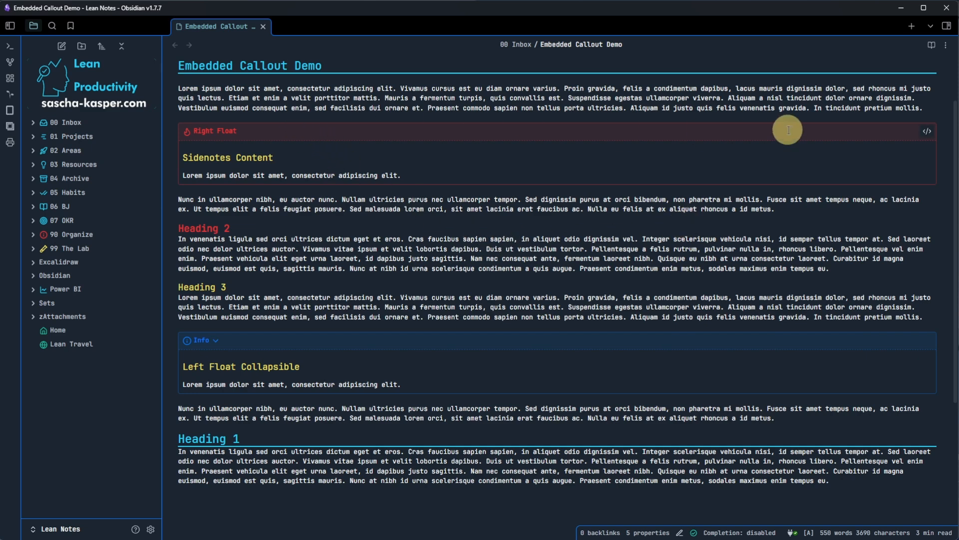
# In source mode, change the Info callout to the left-float collapsible style and return to reading view.
pyautogui.click(947, 44)
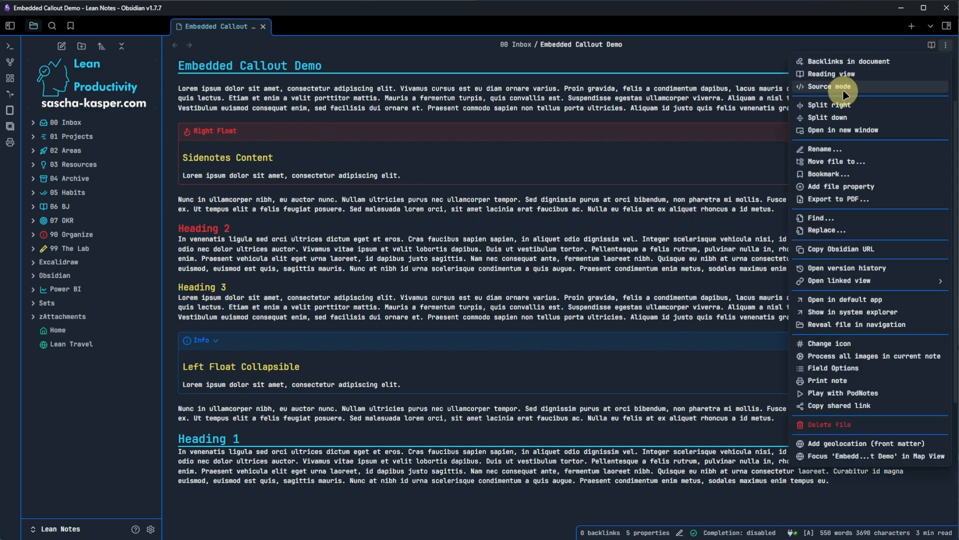
pyautogui.click(830, 86)
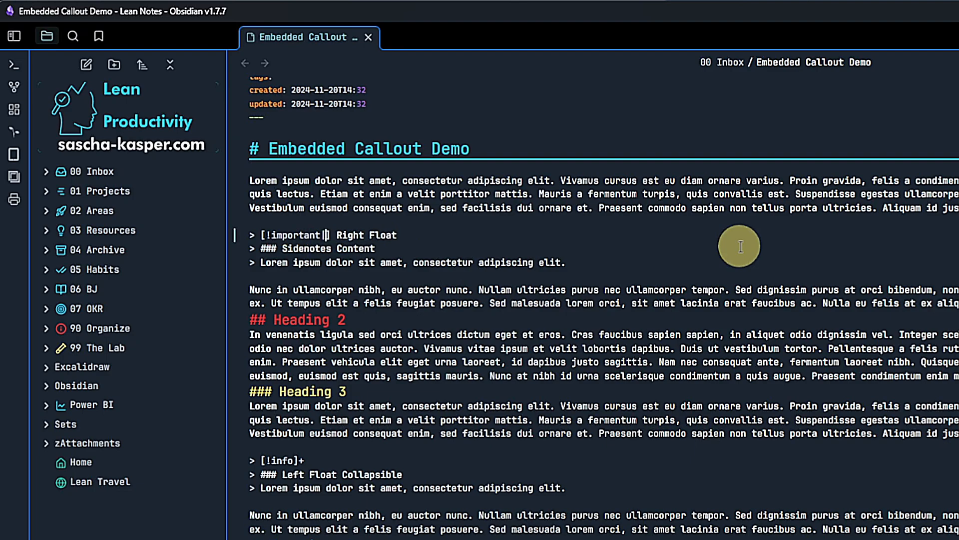
pyautogui.write('|float-r')
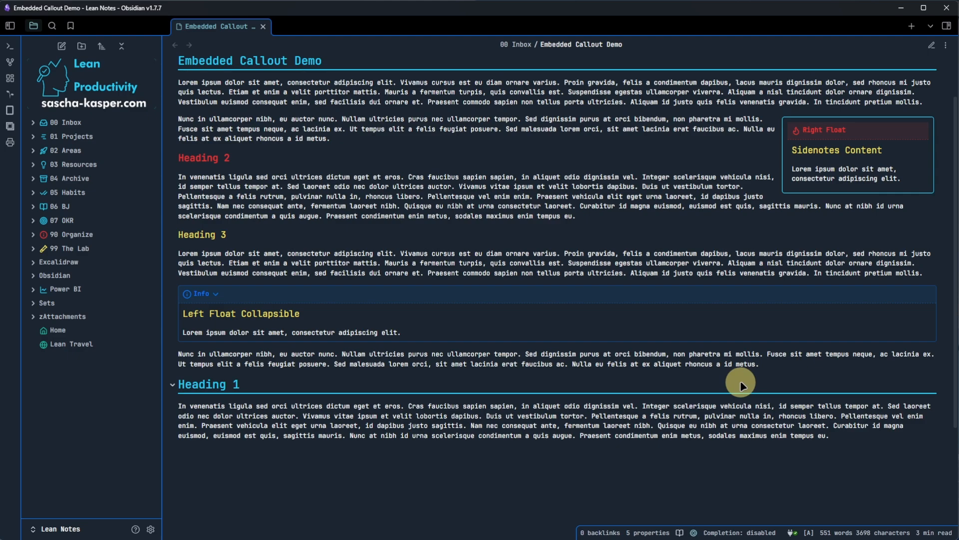
pyautogui.click(931, 44)
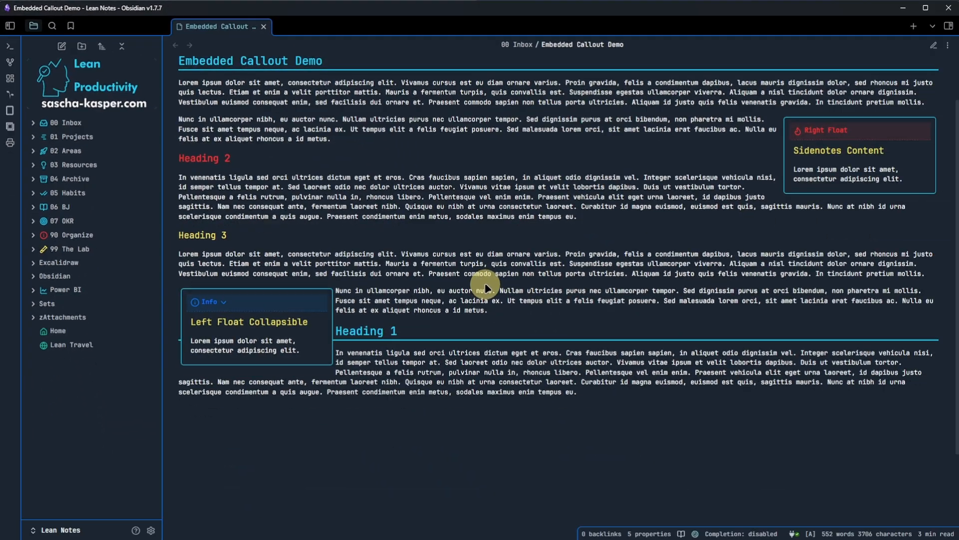
pyautogui.moveTo(371, 451)
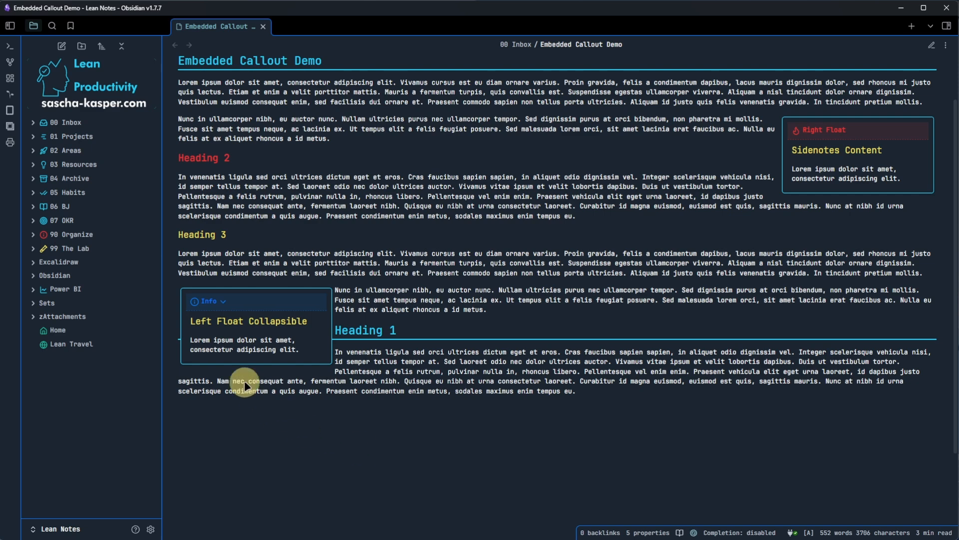
# Collapse the left-floating Info callout to its header.
pyautogui.click(208, 301)
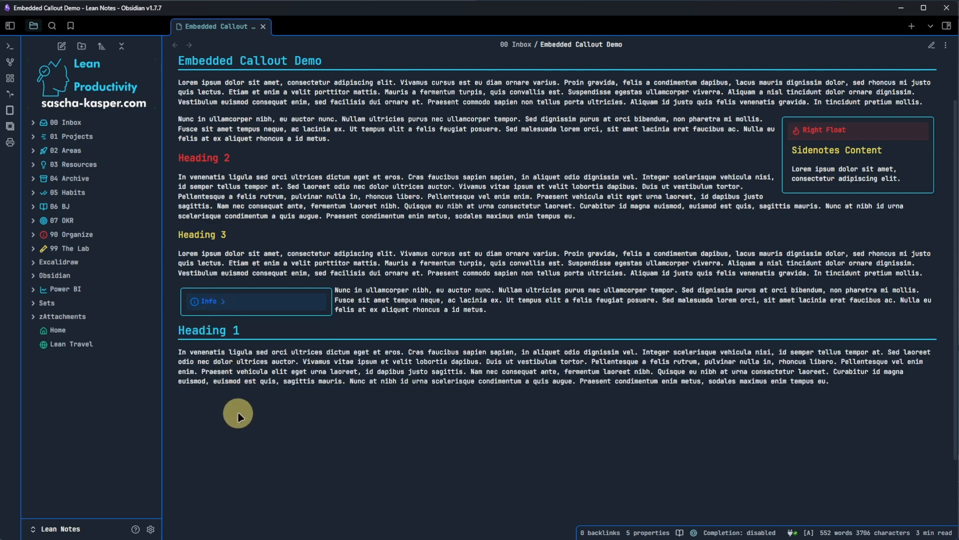
pyautogui.click(208, 301)
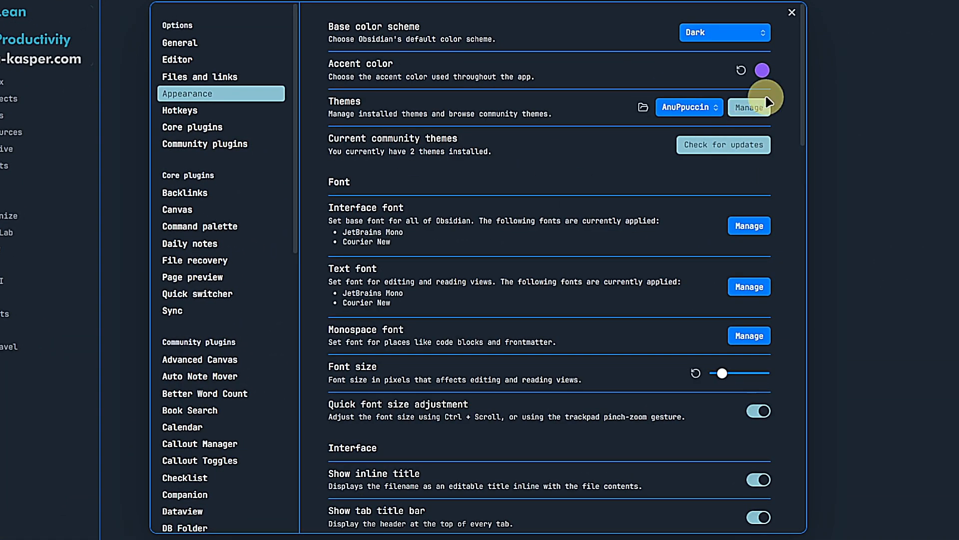
# Scroll the Appearance settings down to the installed CSS snippets and their toggles.
pyautogui.scroll(-3)
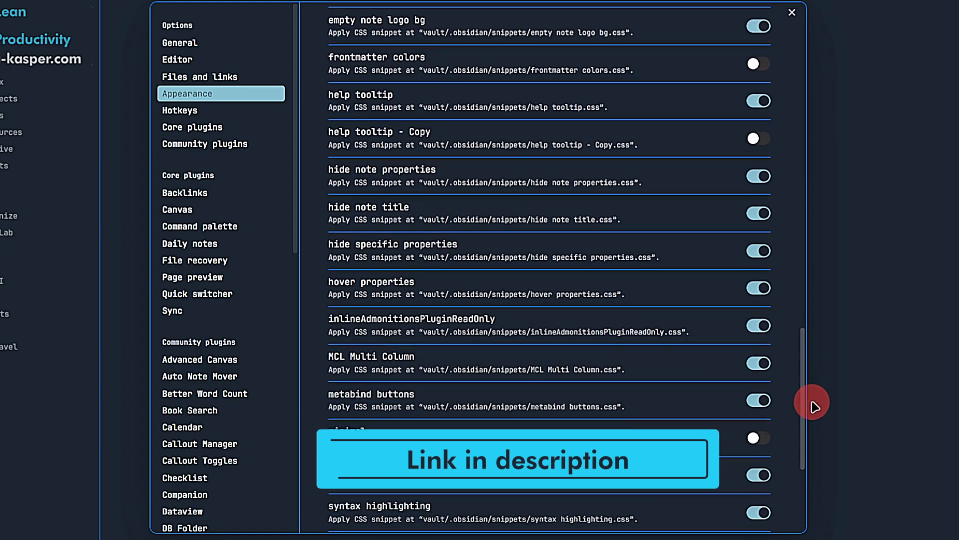
pyautogui.scroll(-3)
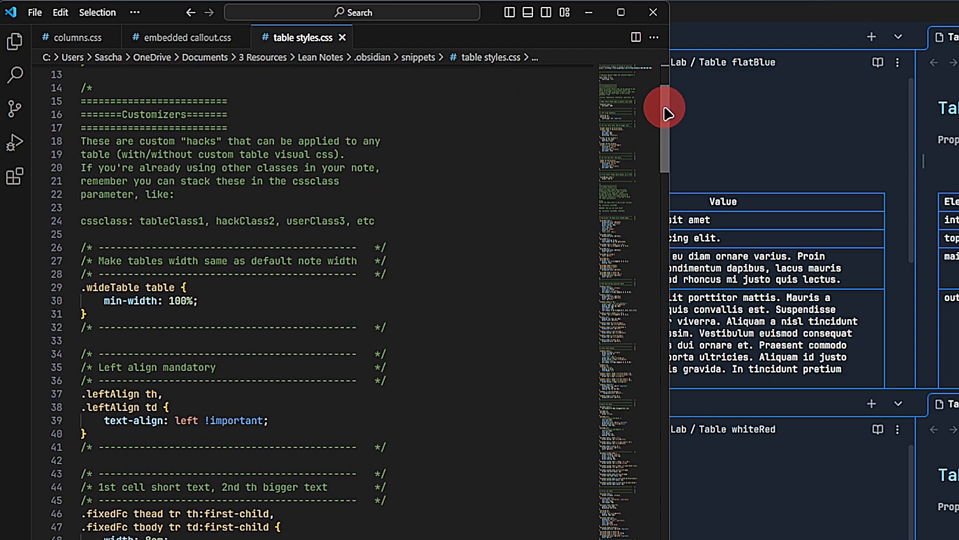
pyautogui.scroll(-3)
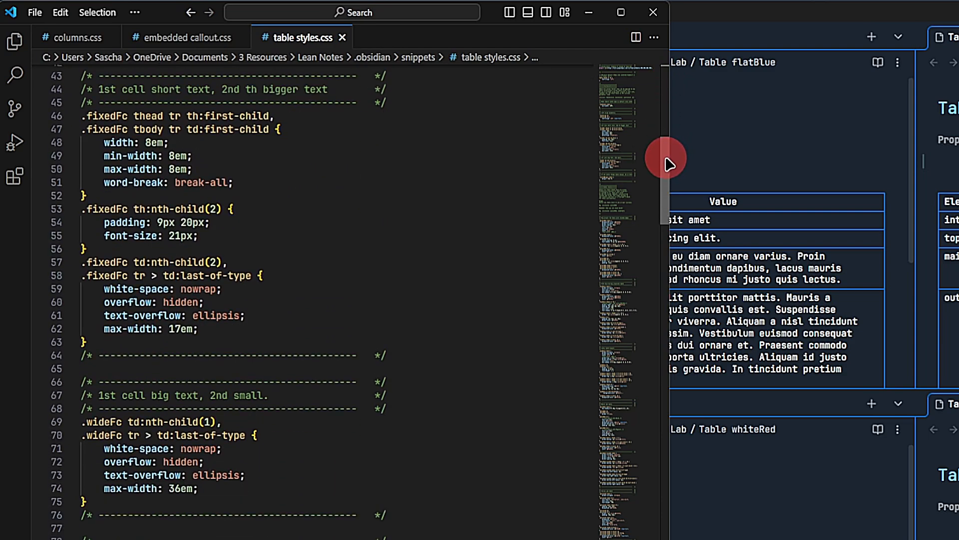
pyautogui.scroll(-3)
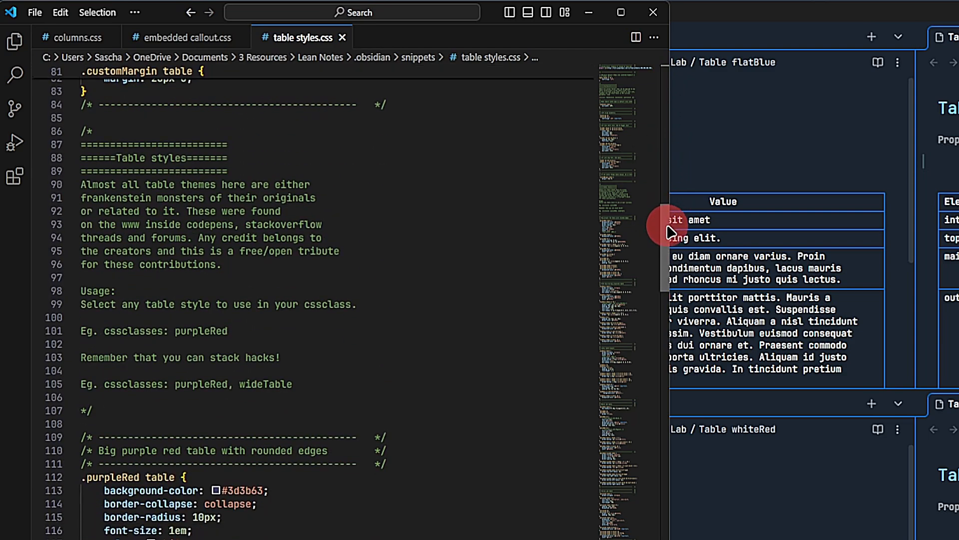
pyautogui.scroll(-3)
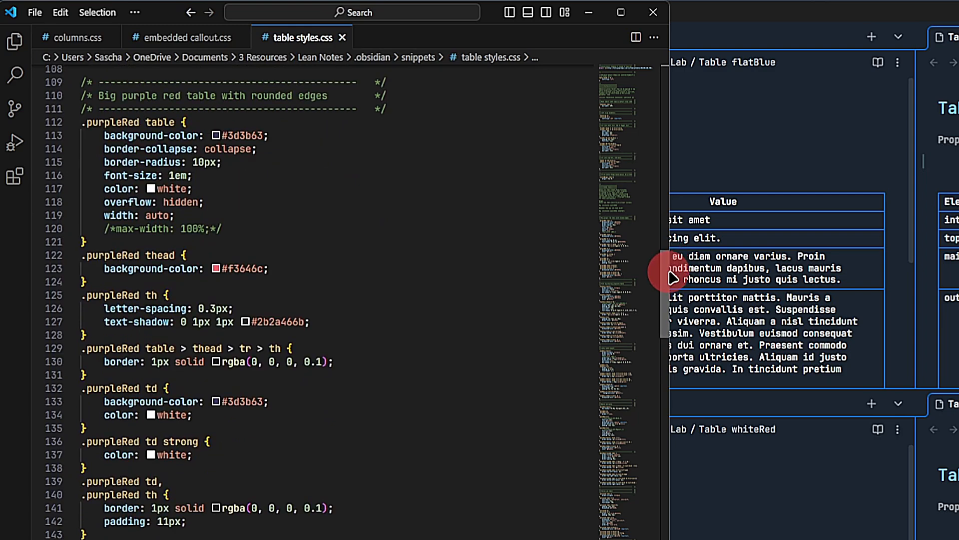
pyautogui.scroll(-3)
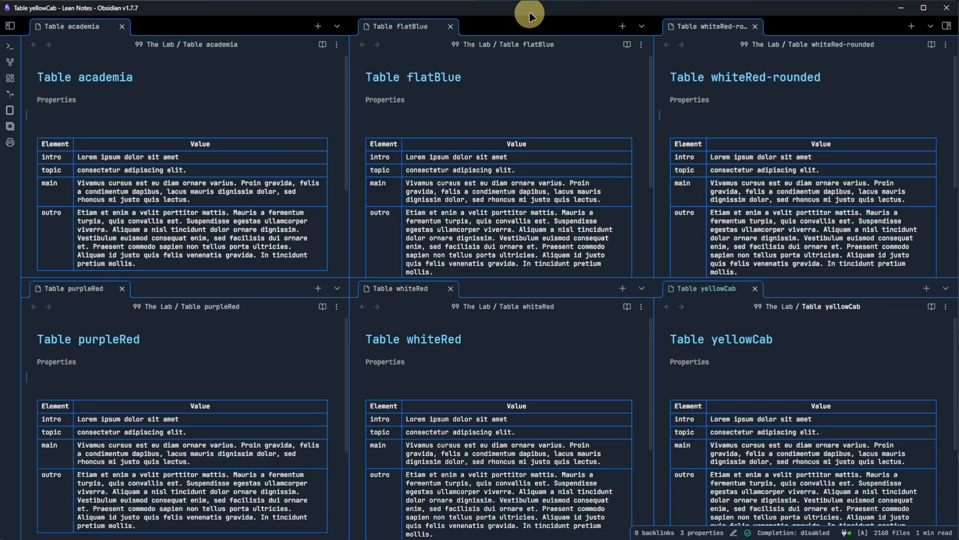
pyautogui.moveTo(375, 75)
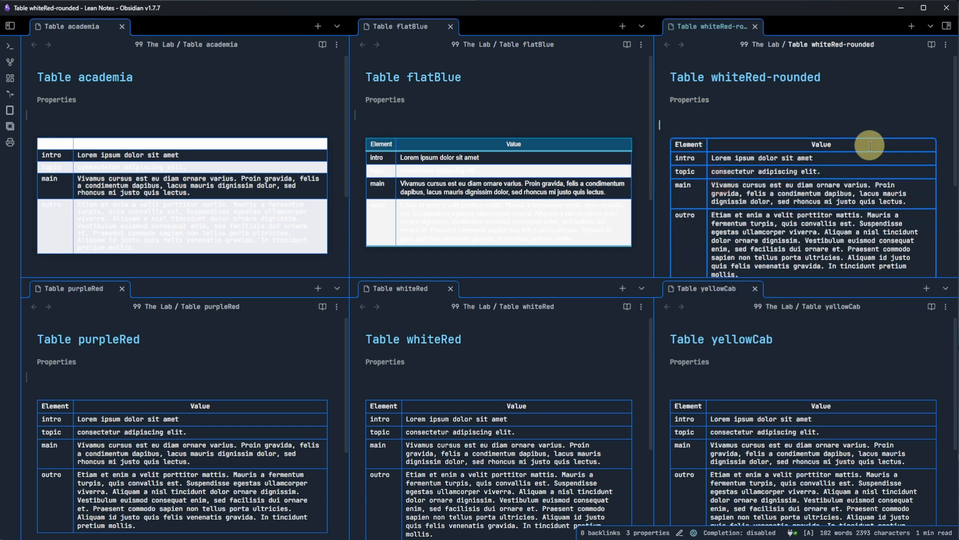
# Add a named table style such as purple to a Table note's cssclasses property.
pyautogui.write('pur')
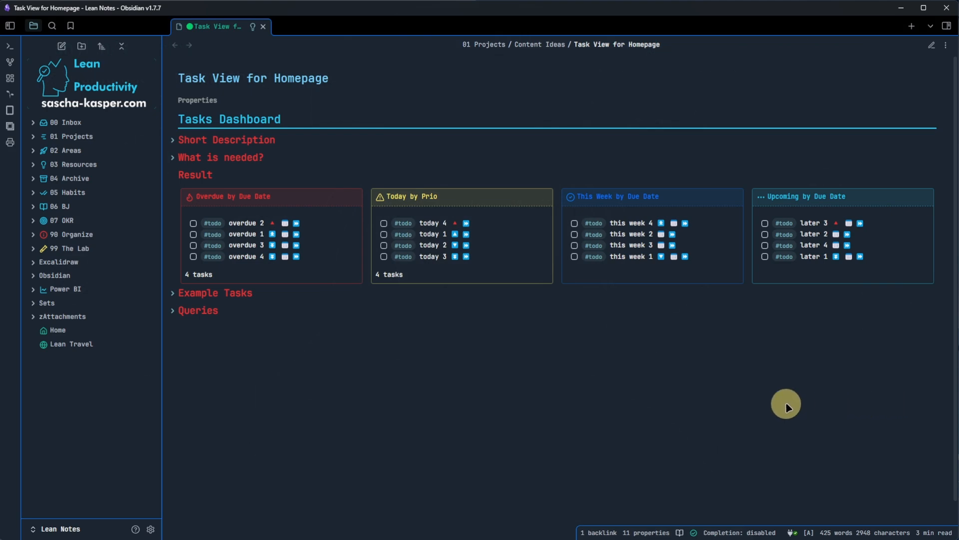
# Switch to editing mode and expand the Overdue by Due Date query under Queries.
pyautogui.click(173, 294)
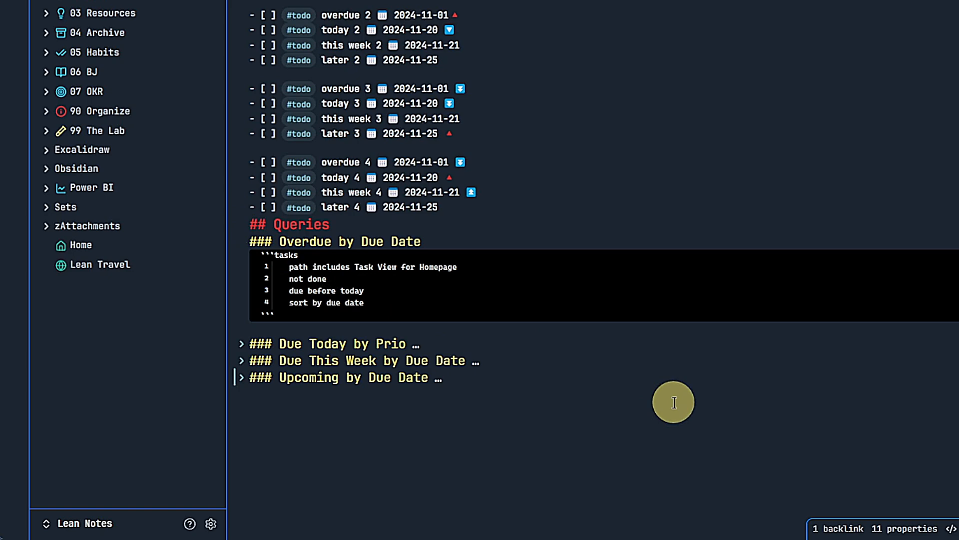
pyautogui.click(440, 376)
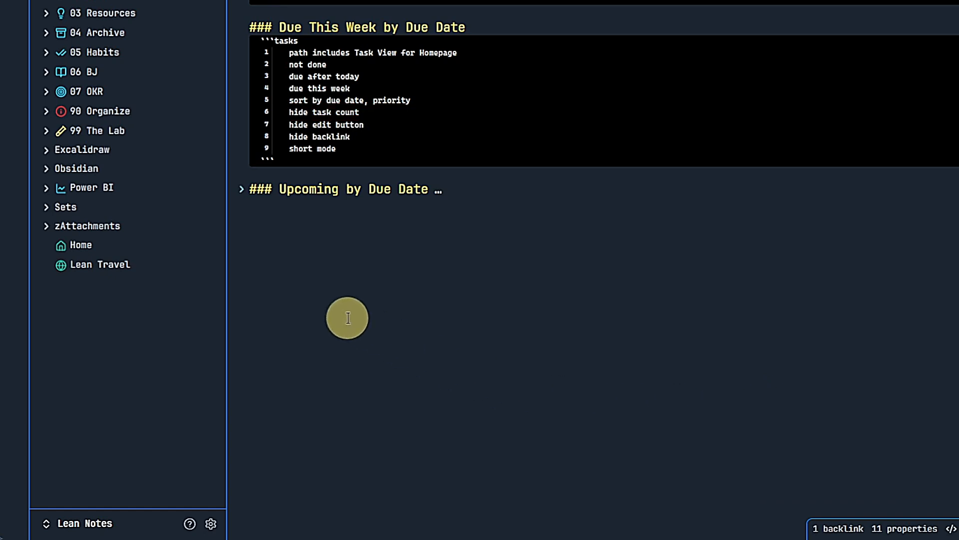
# Expand Due This Week and add hide task count, hide edit button, hide backlink and short mode lines.
pyautogui.click(242, 189)
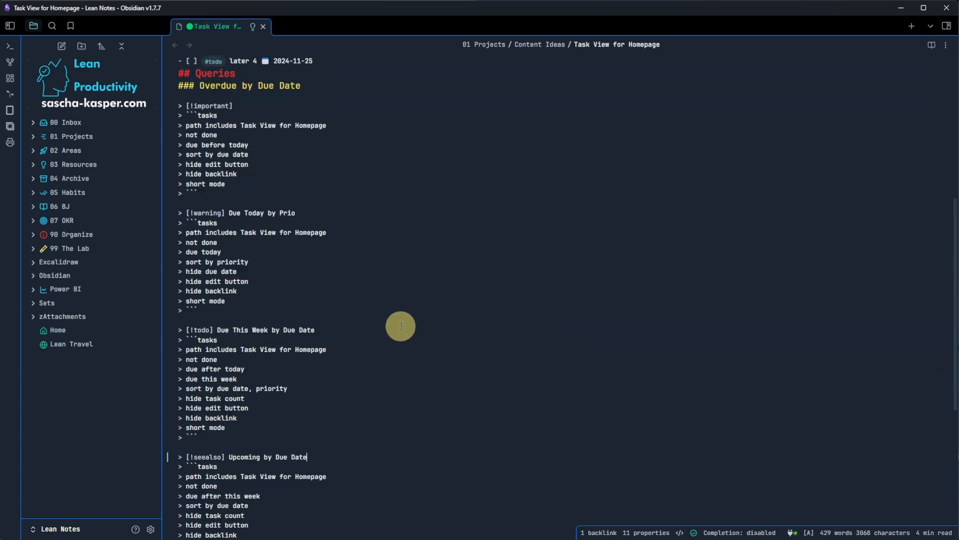
# Scroll to the Queries heading where the four task callouts render side by side as dashboard columns.
pyautogui.scroll(-3)
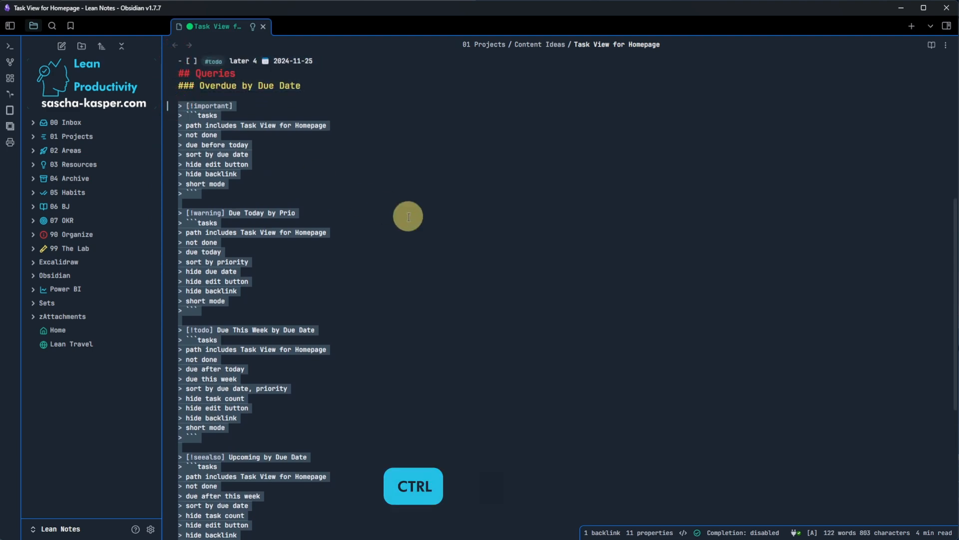
pyautogui.write('ins ca')
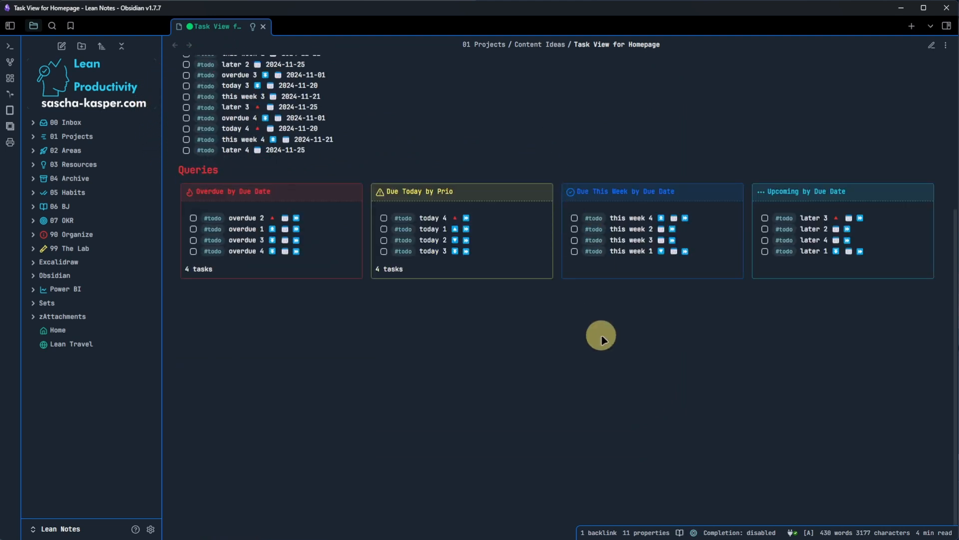
pyautogui.moveTo(691, 418)
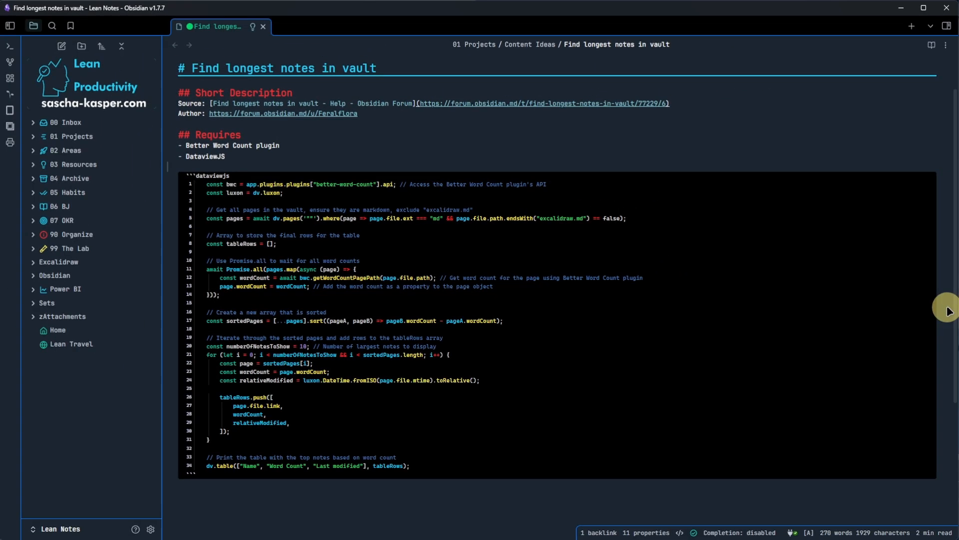
pyautogui.click(931, 44)
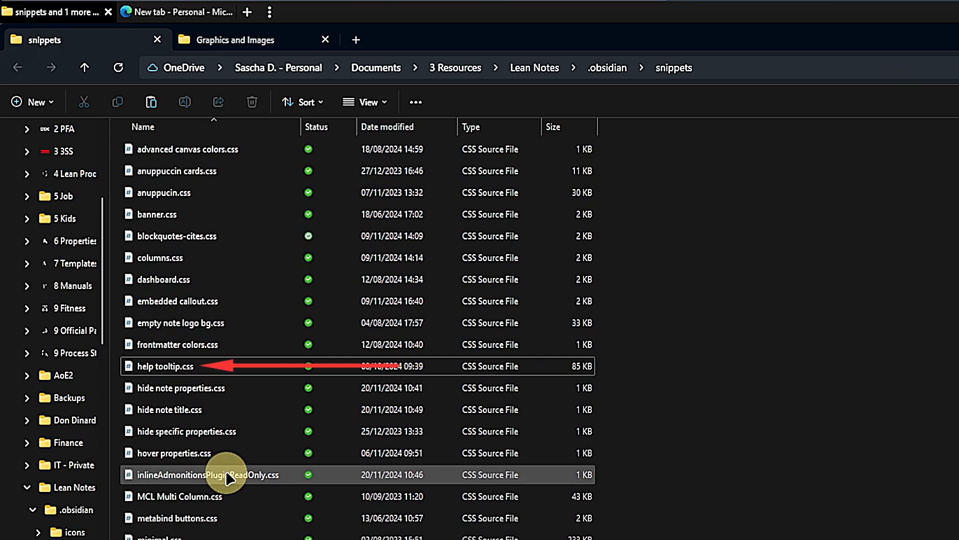
# Open help tooltip.css from Lean Notes > .obsidian > snippets in Visual Studio Code.
pyautogui.doubleClick(164, 366)
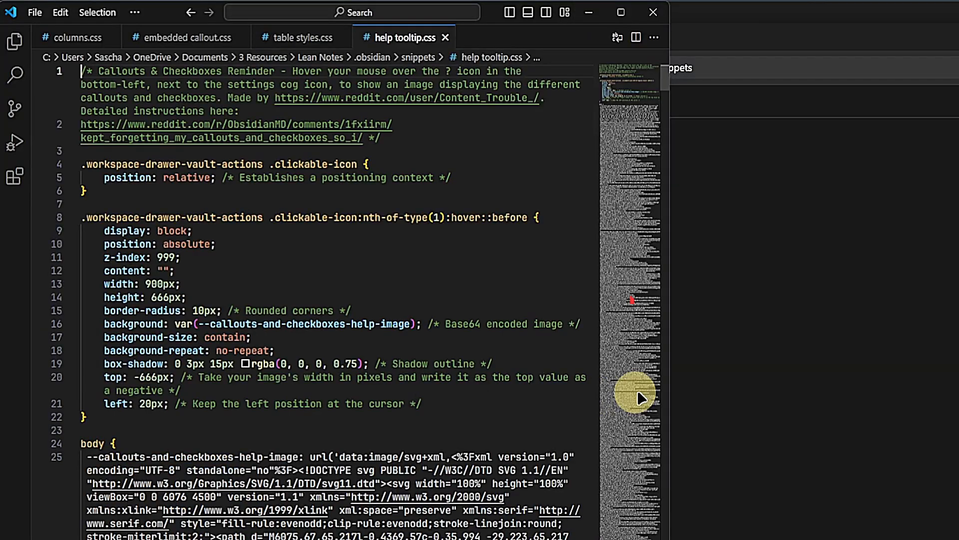
pyautogui.moveTo(774, 377)
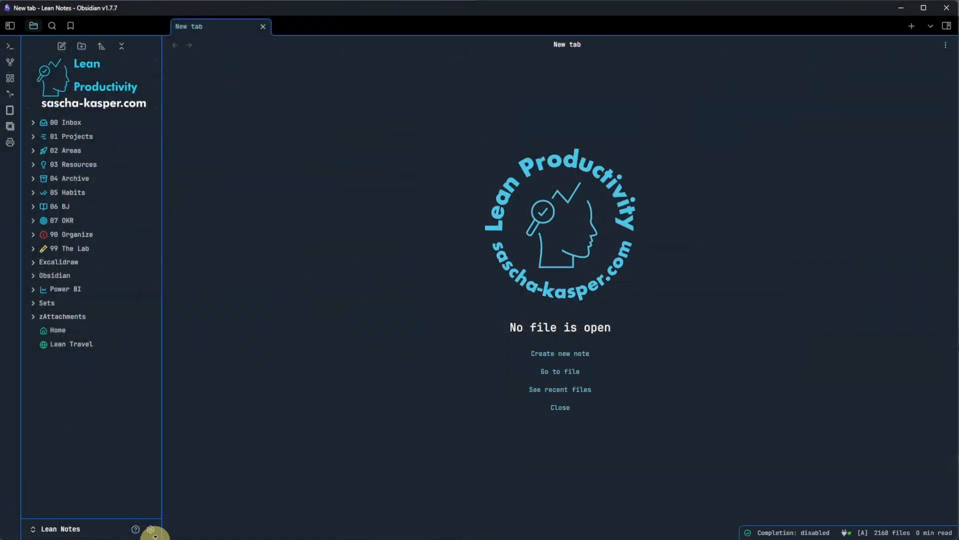
# In Settings > Appearance > CSS snippets, turn off 'help tooltip - Copy' in favour of 'help tooltip'.
pyautogui.click(150, 529)
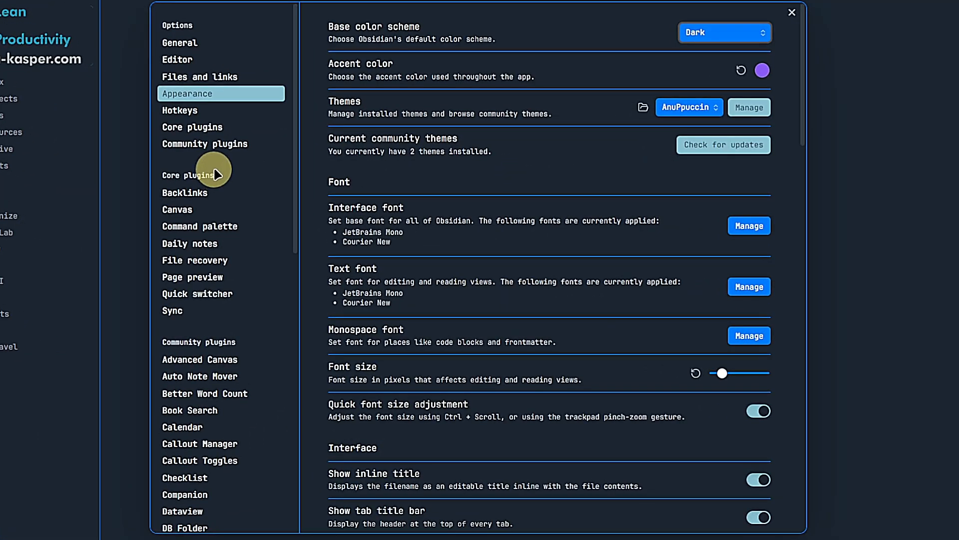
pyautogui.scroll(-3)
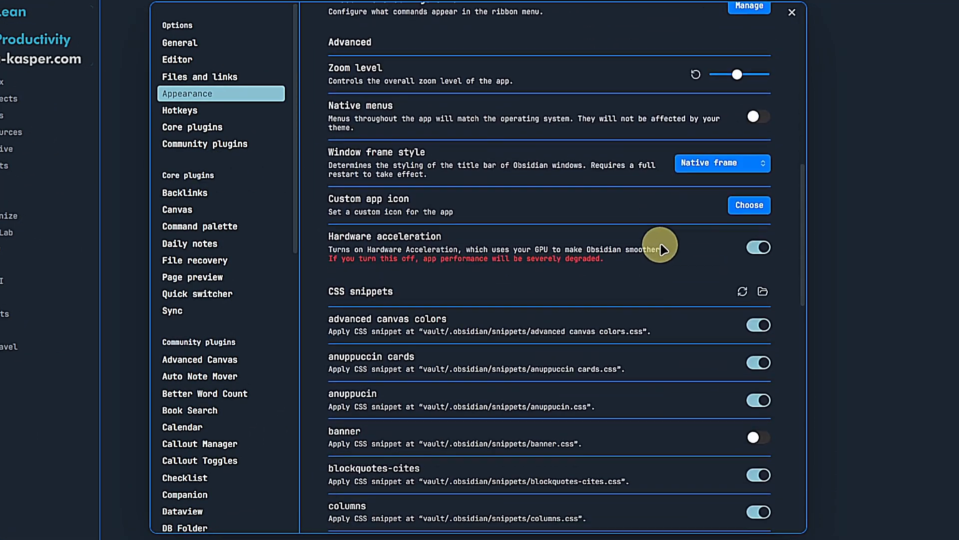
pyautogui.scroll(-3)
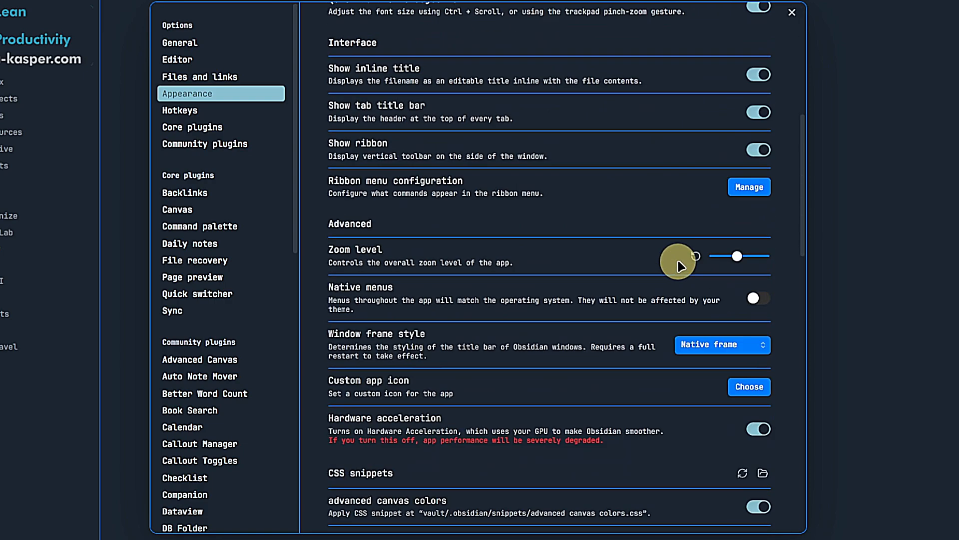
pyautogui.scroll(-3)
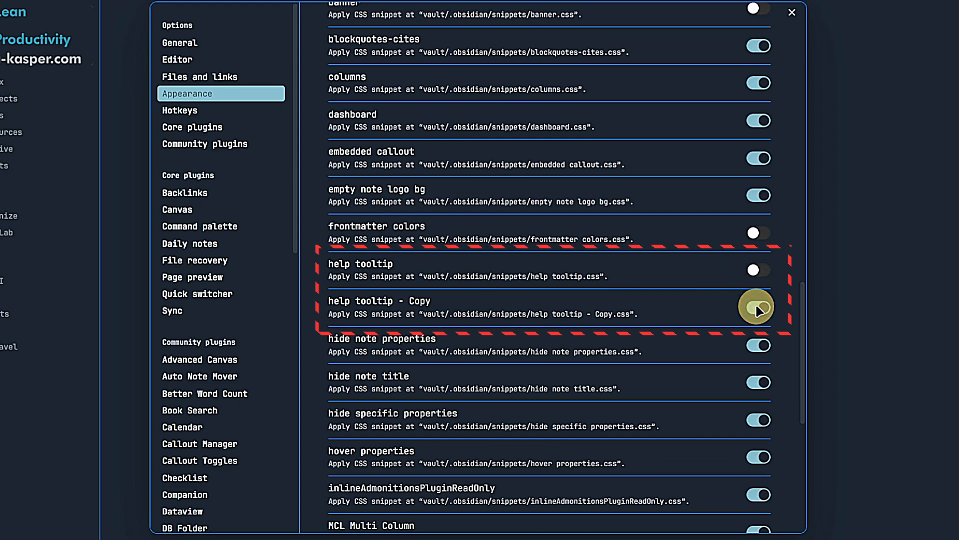
pyautogui.click(791, 11)
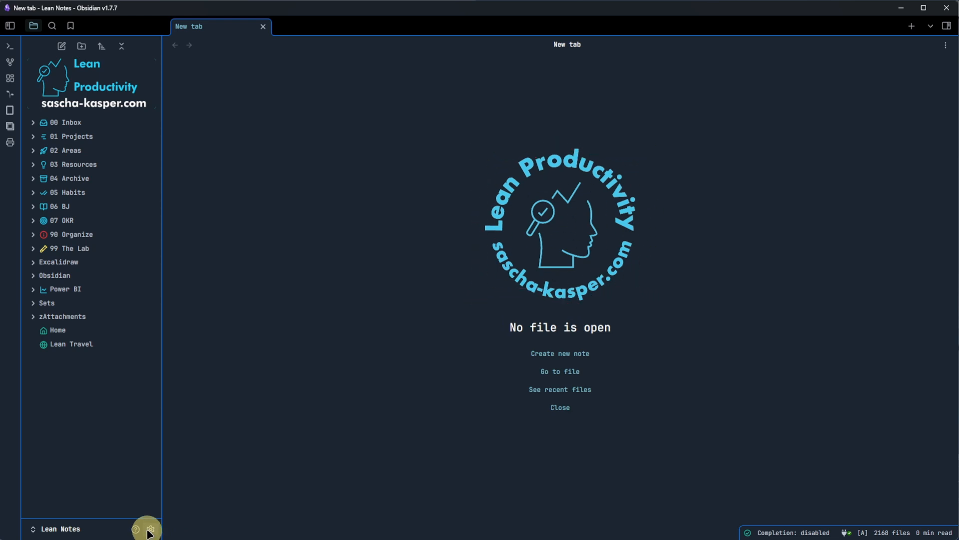
# Reopen Settings > Appearance and scroll to the 'empty note logo bg' snippet toggle.
pyautogui.click(149, 529)
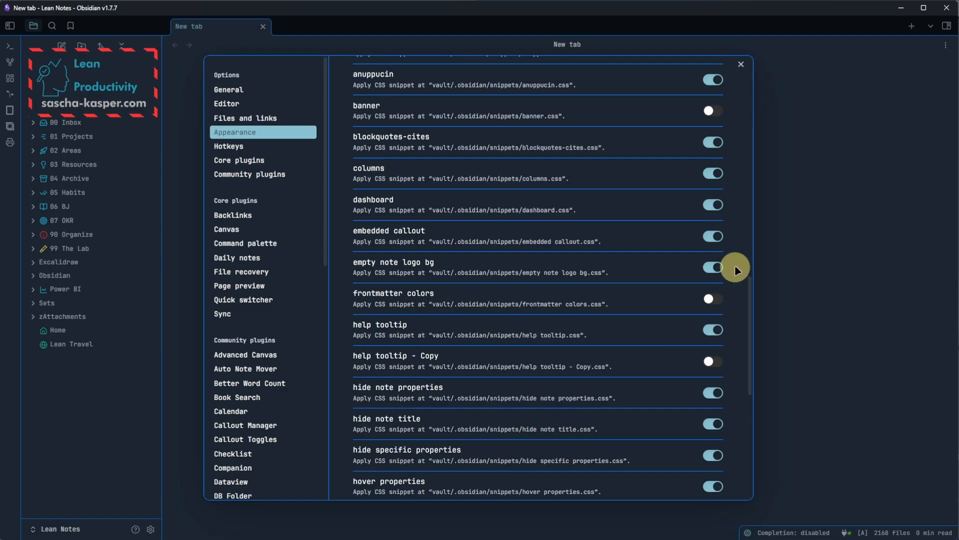
pyautogui.scroll(-3)
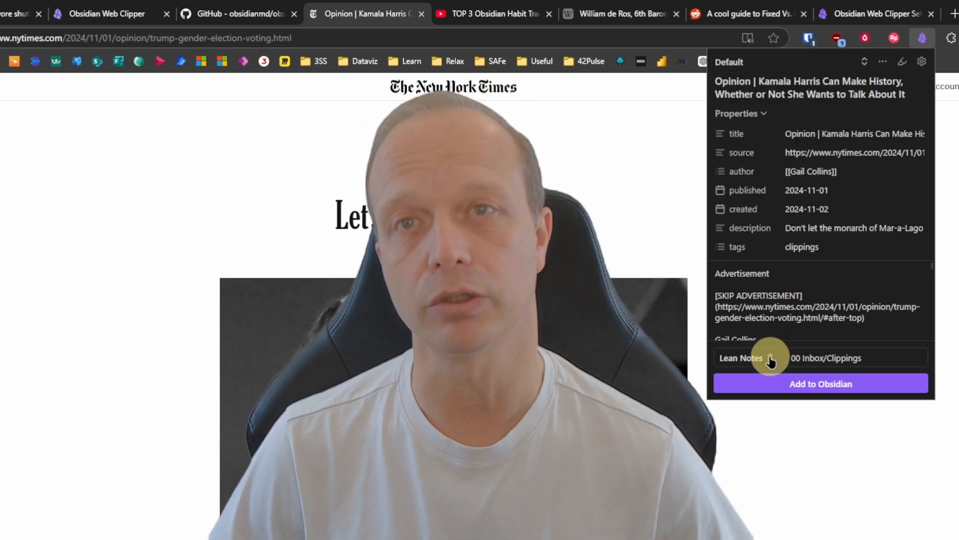
# Clip the NYT opinion article into the Lean Notes vault's Inbox/Clippings folder via 'Add to Obsidian'.
pyautogui.click(747, 358)
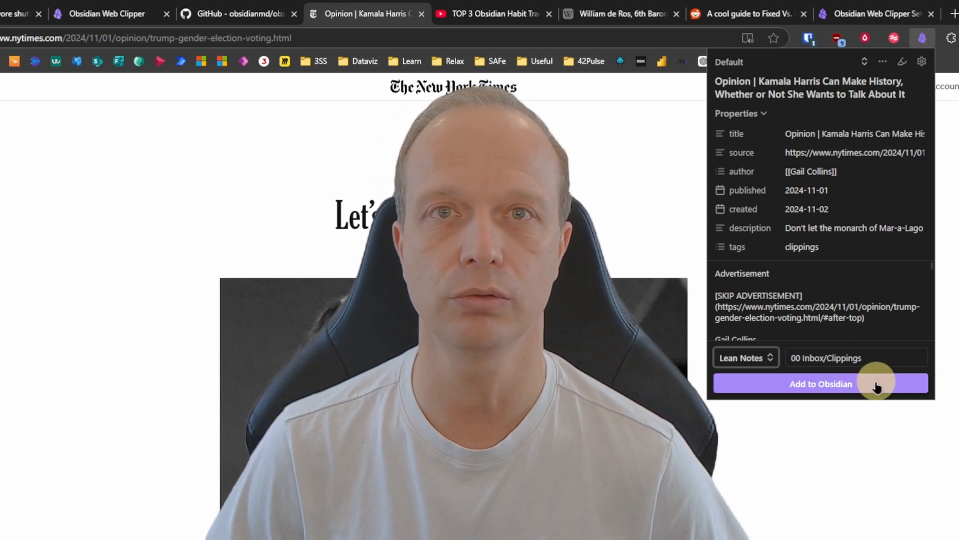
pyautogui.click(822, 384)
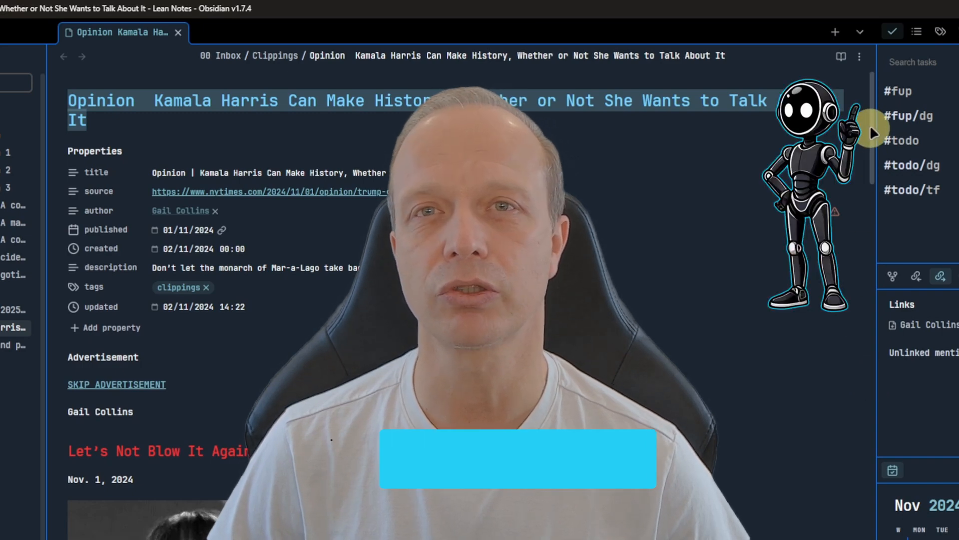
pyautogui.scroll(-3)
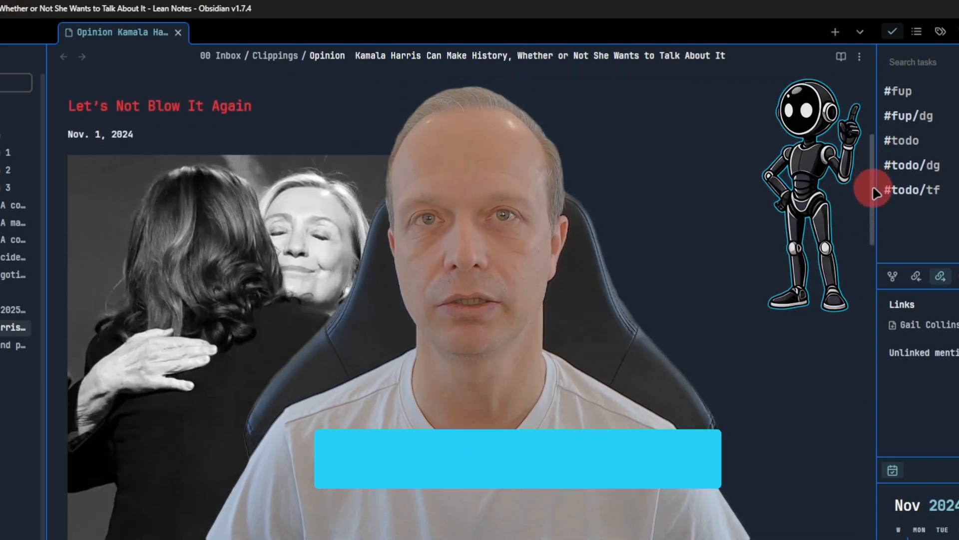